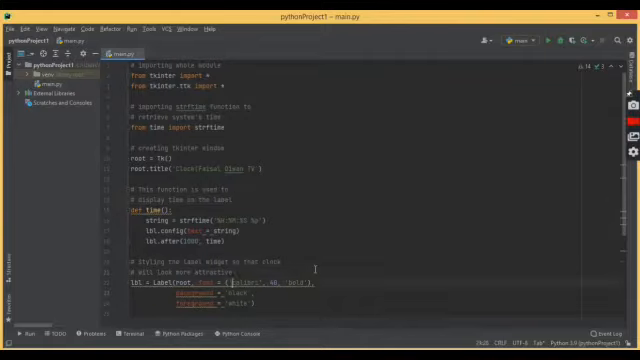
pyautogui.scroll(-3)
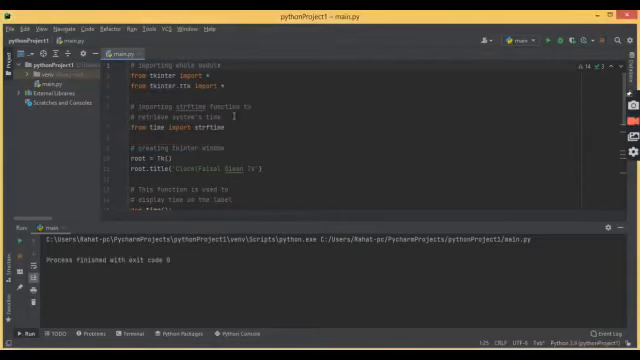
pyautogui.scroll(-3)
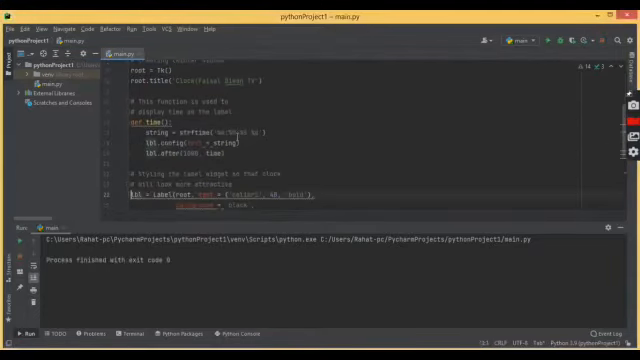
pyautogui.scroll(-3)
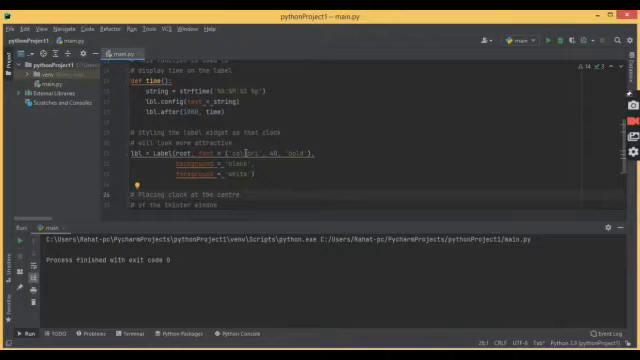